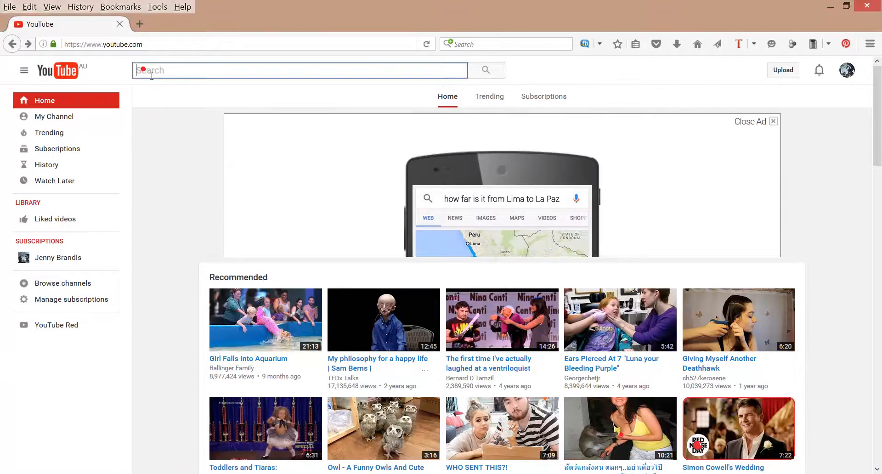
Search for 'Jenny' and start the 'First design using Lace8' tutorial video from the results
type("Jenny Brandis")
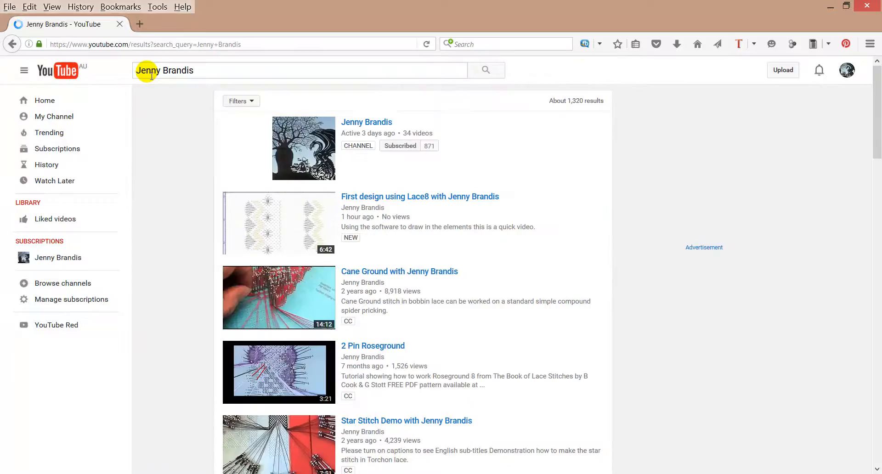
left_click(420, 197)
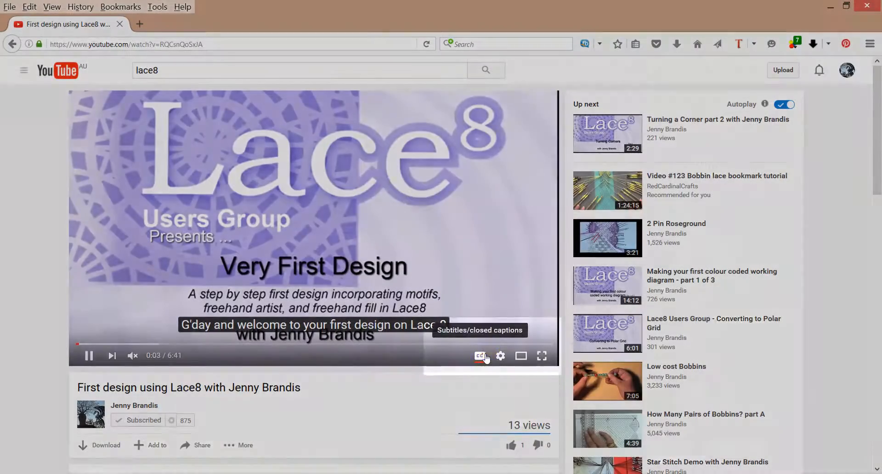
Toggle the CC button so English closed captions show over the Lace8 video
left_click(480, 356)
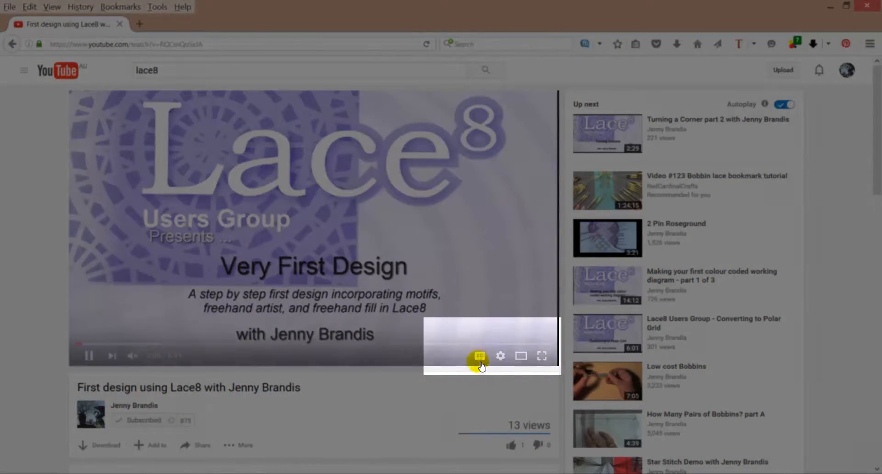
left_click(478, 356)
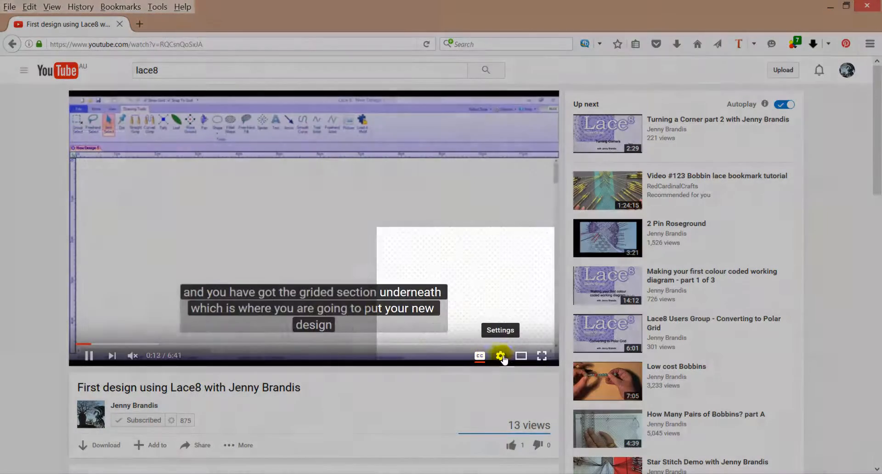
Auto-translate the English captions into Chinese (Simplified) via Subtitles/CC settings
left_click(500, 356)
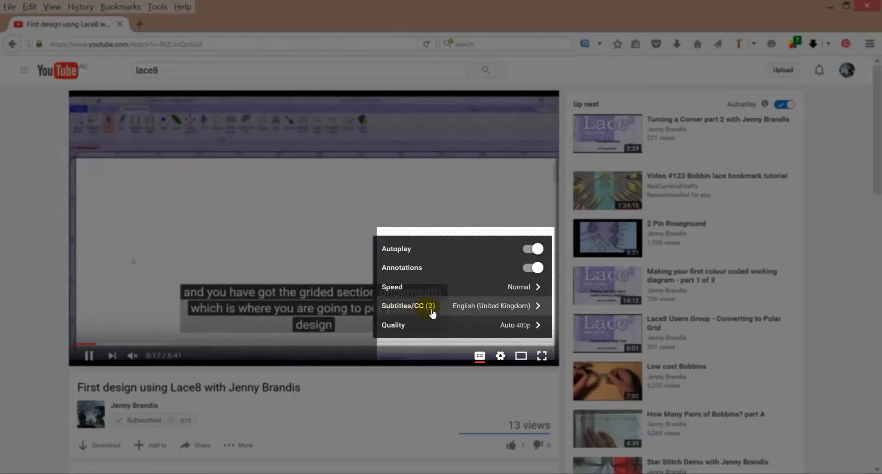
left_click(408, 305)
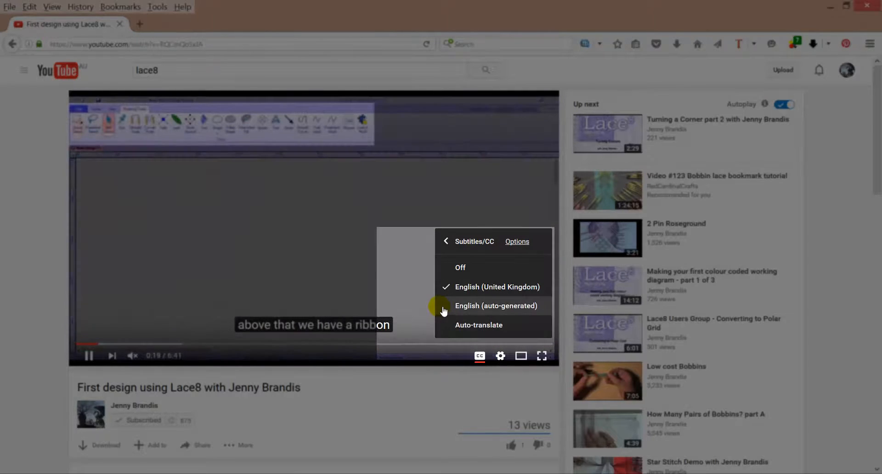
left_click(478, 325)
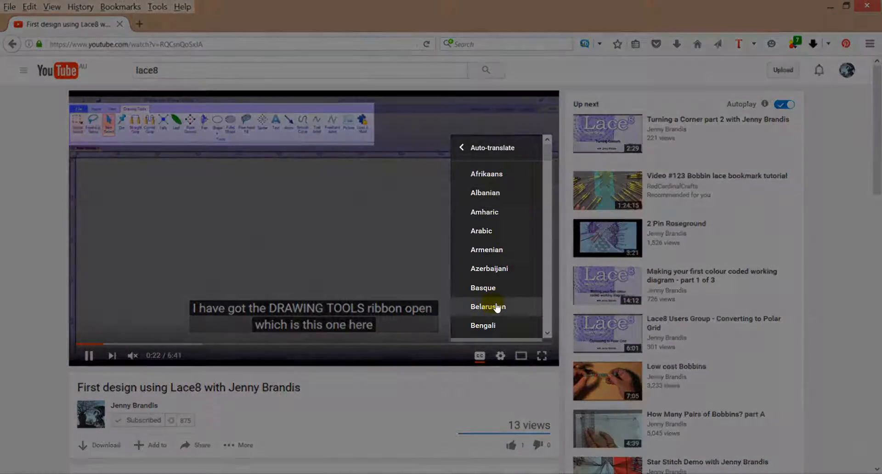
scroll("down", 3)
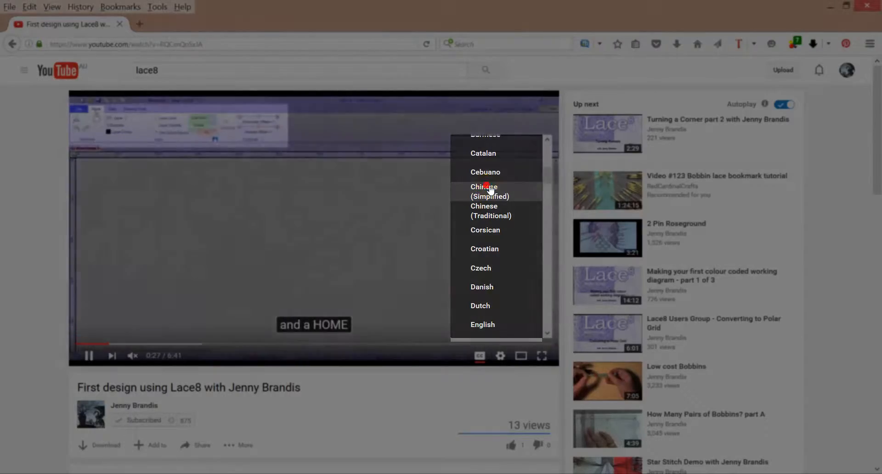
left_click(483, 191)
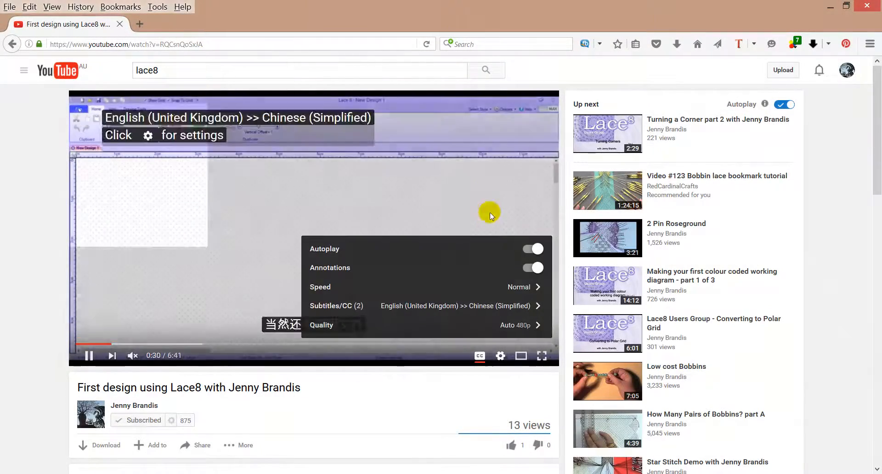